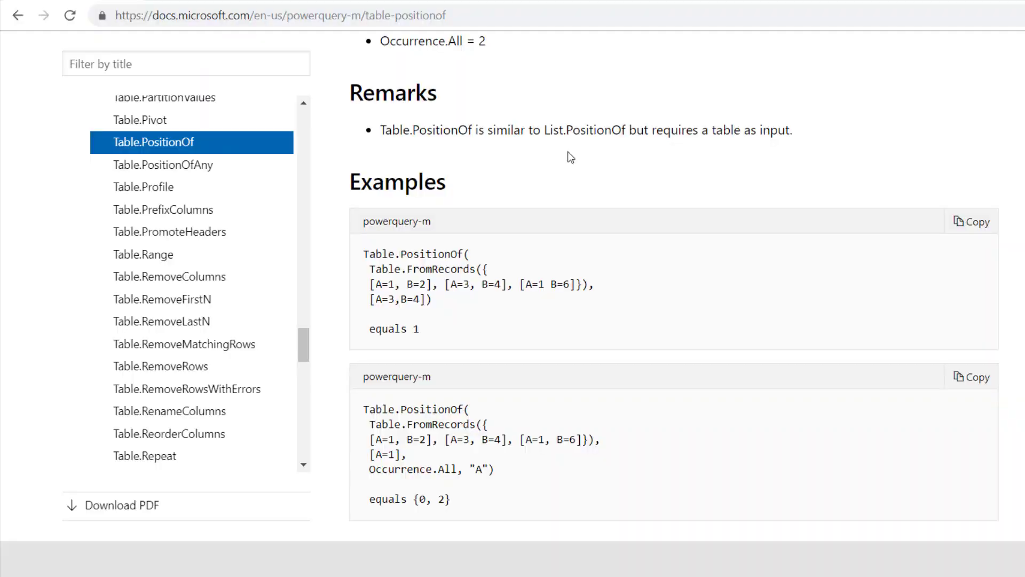
pyautogui.moveTo(532, 327)
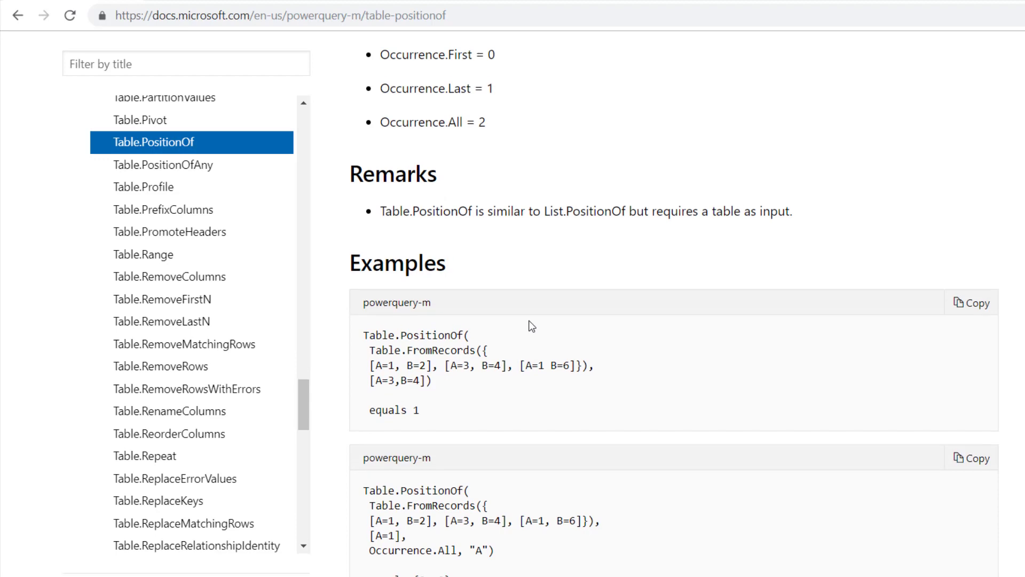
# Return to the Source step after the Table.PositionOf step found B=4 at position 1
pyautogui.scroll(3)
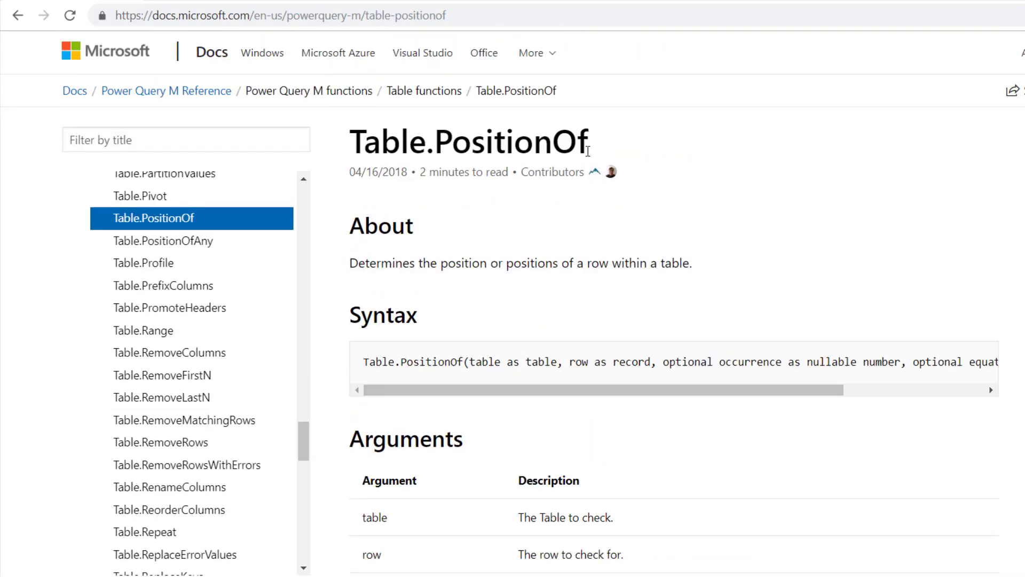
pyautogui.scroll(-3)
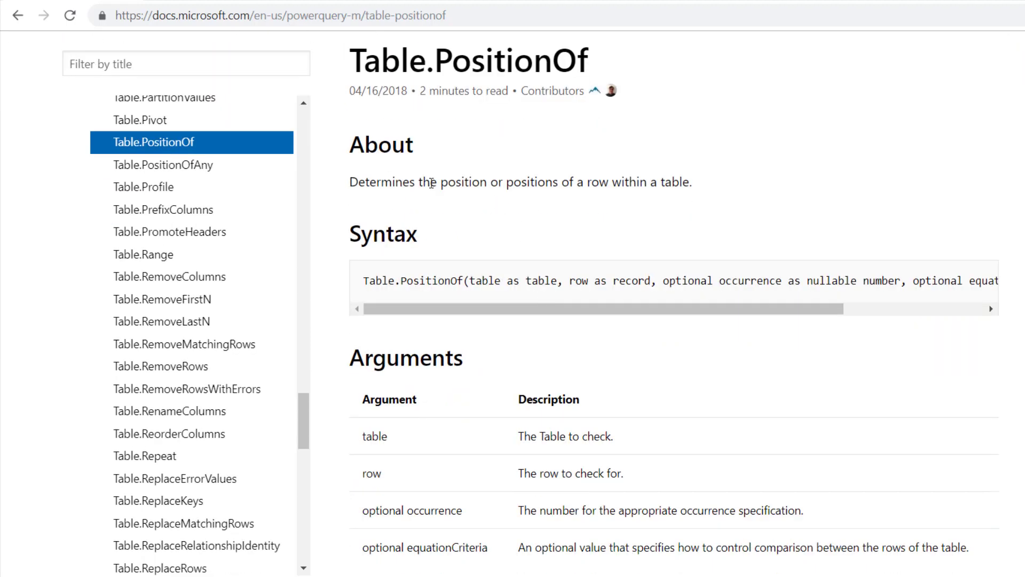
pyautogui.moveTo(450, 182)
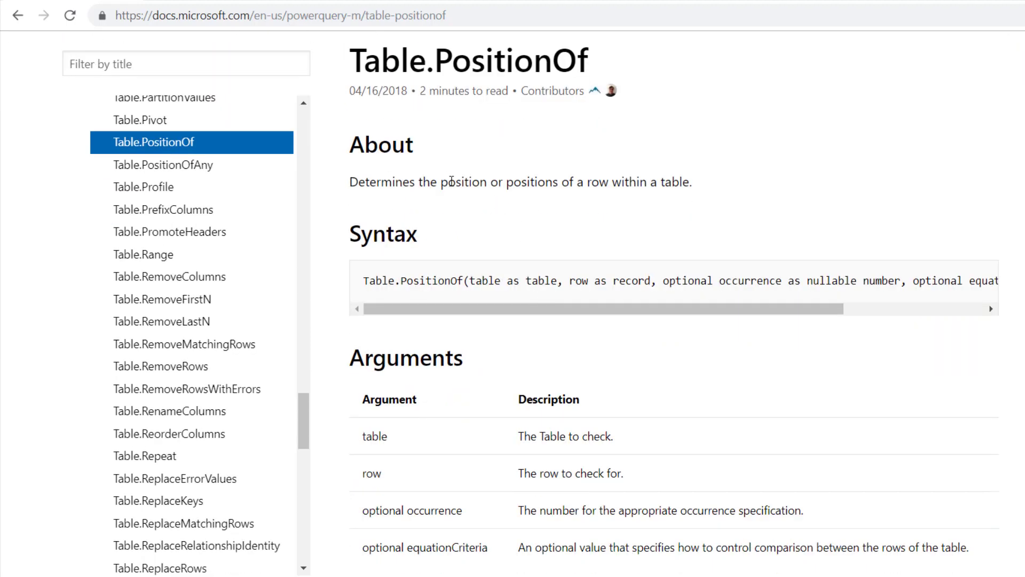
pyautogui.moveTo(598, 183)
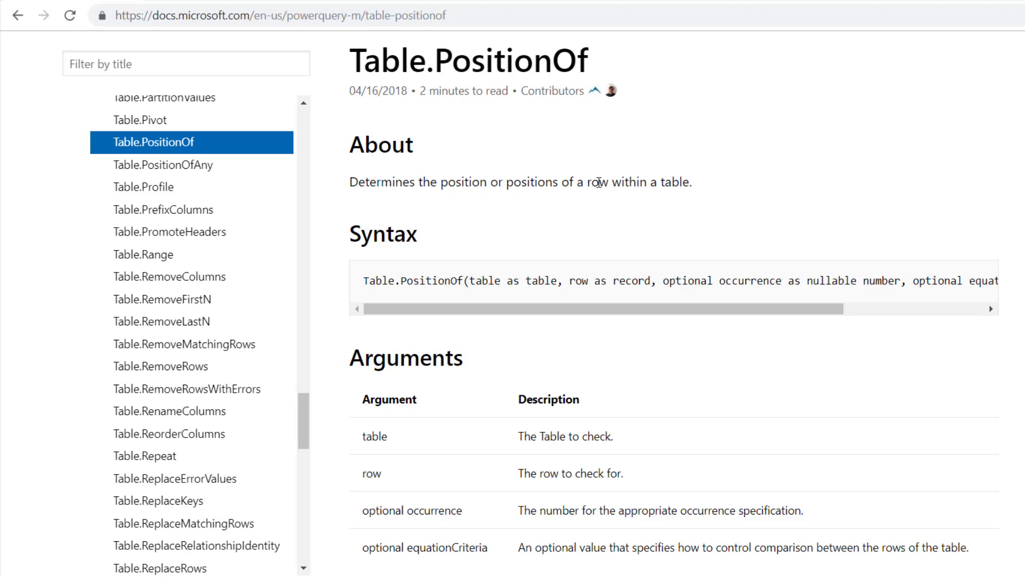
pyautogui.moveTo(692, 185)
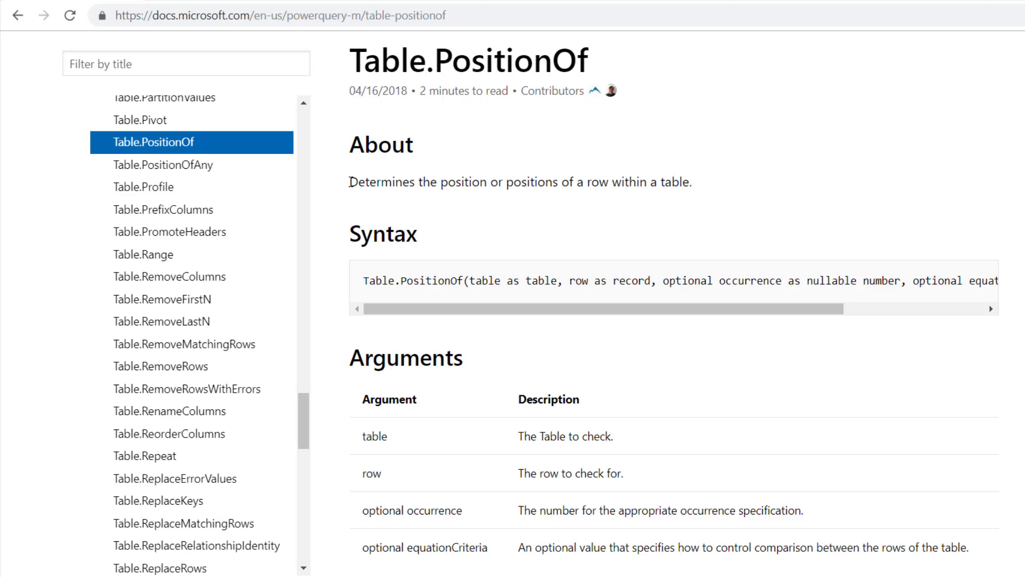
pyautogui.moveTo(565, 392)
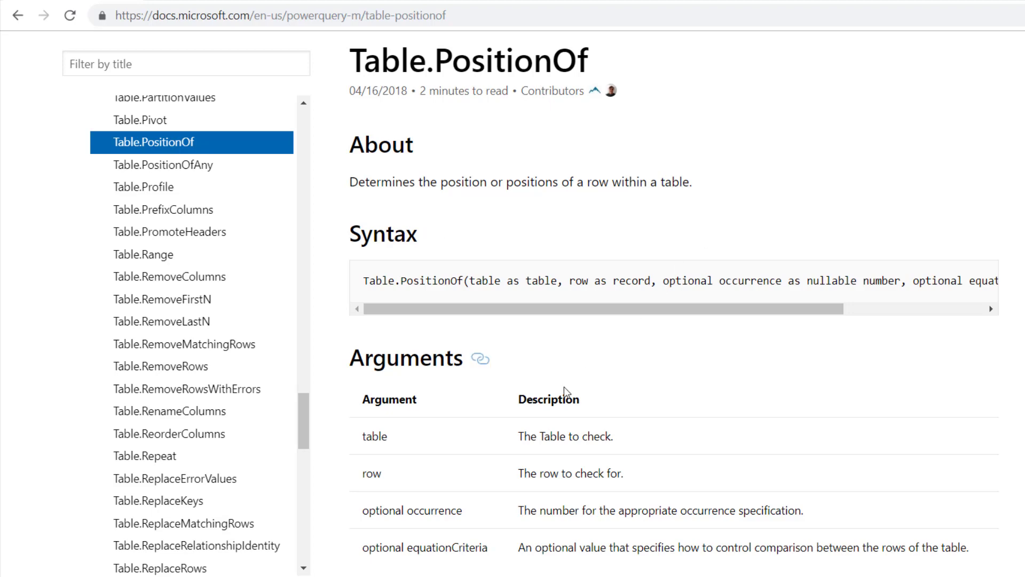
pyautogui.scroll(-3)
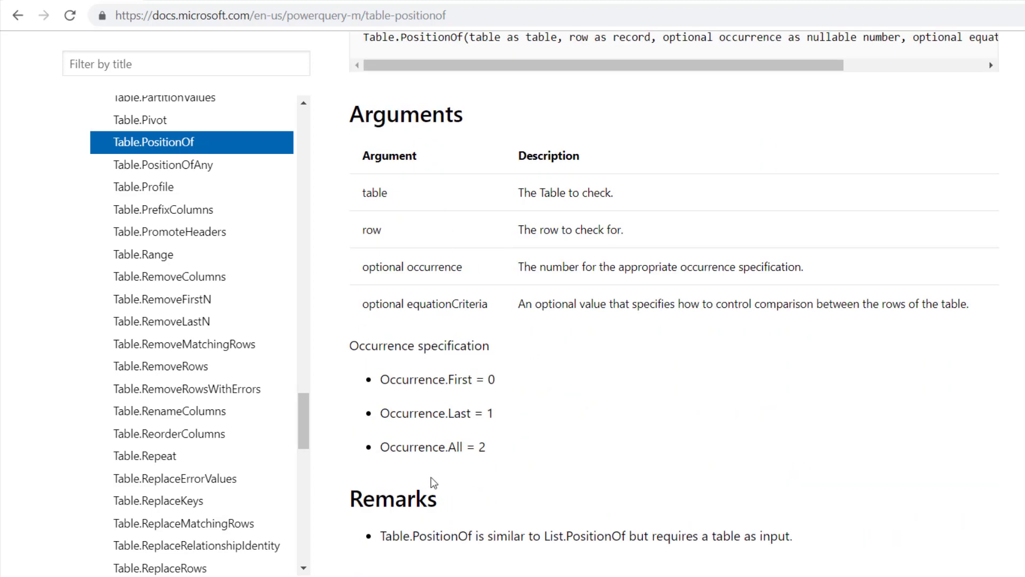
pyautogui.scroll(-3)
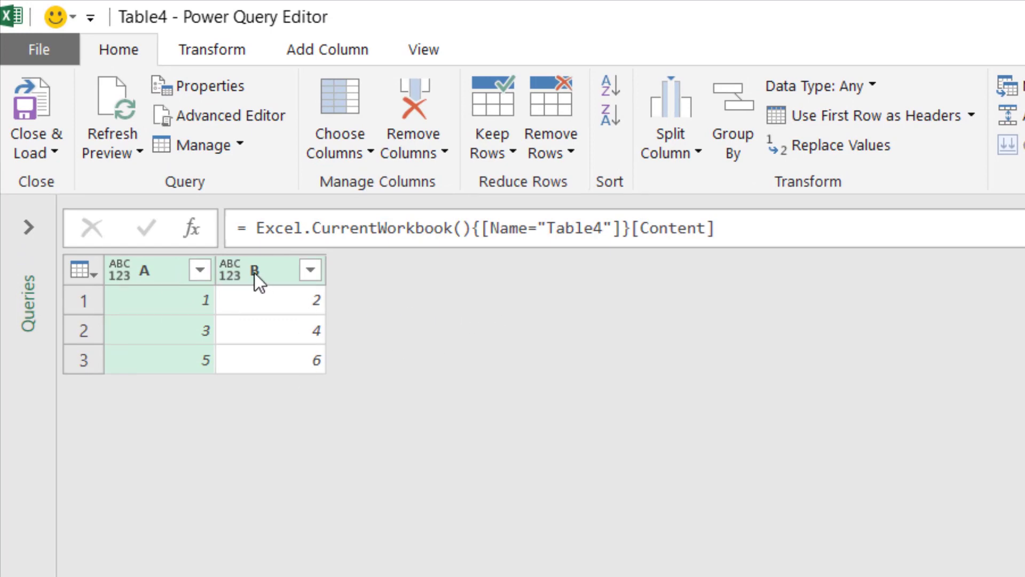
pyautogui.moveTo(265, 289)
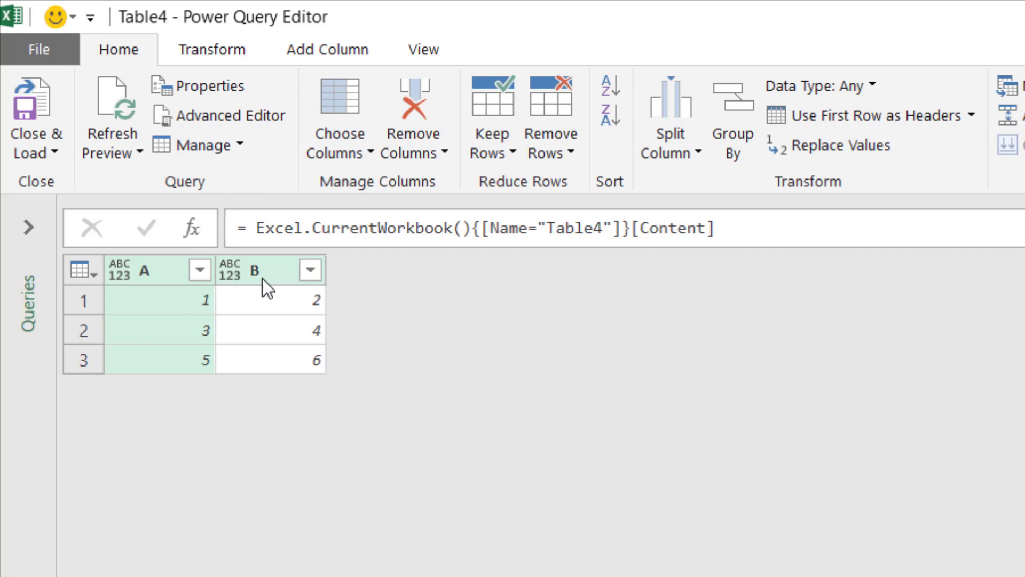
pyautogui.moveTo(274, 345)
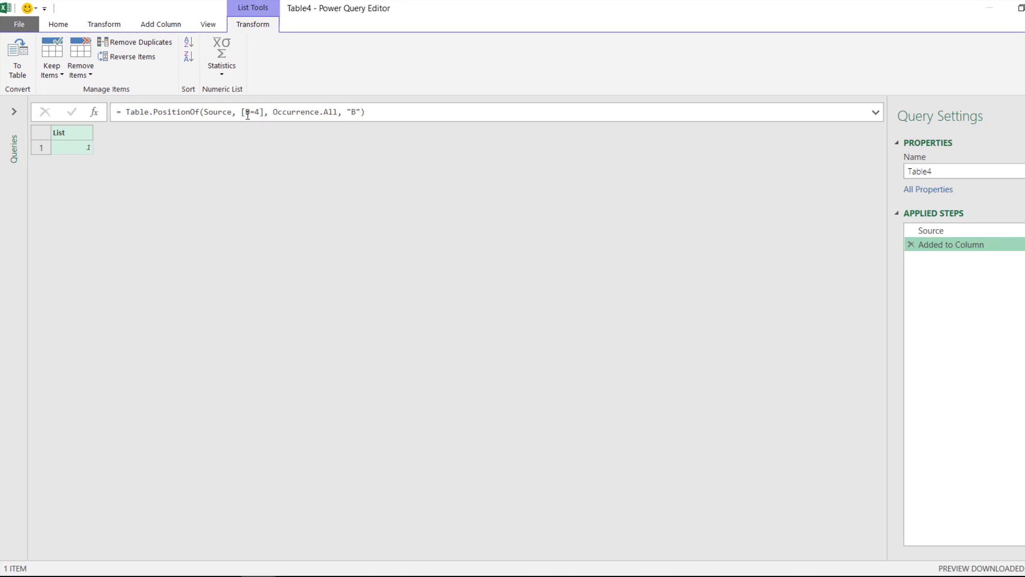
pyautogui.moveTo(135, 140)
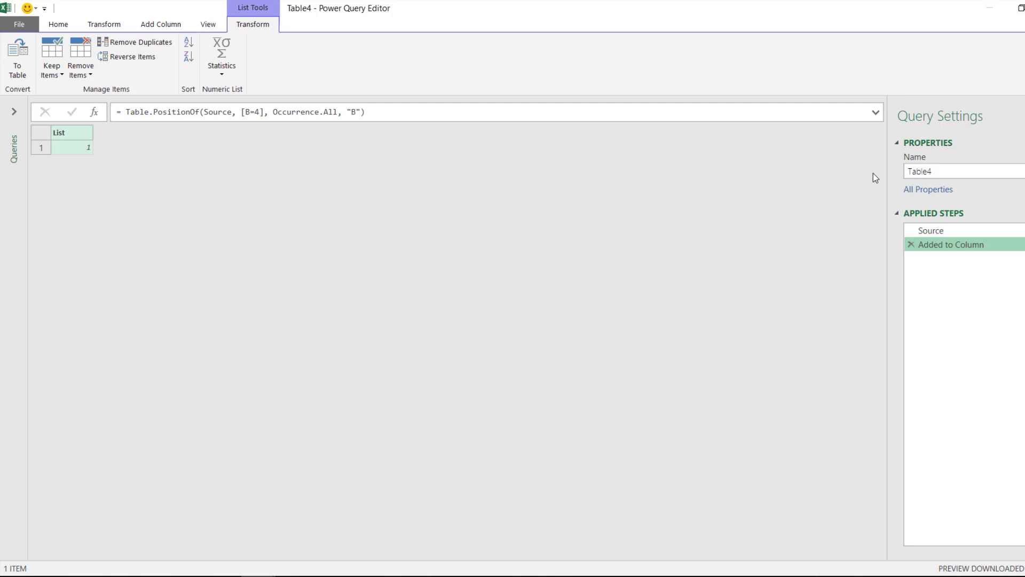
pyautogui.click(931, 230)
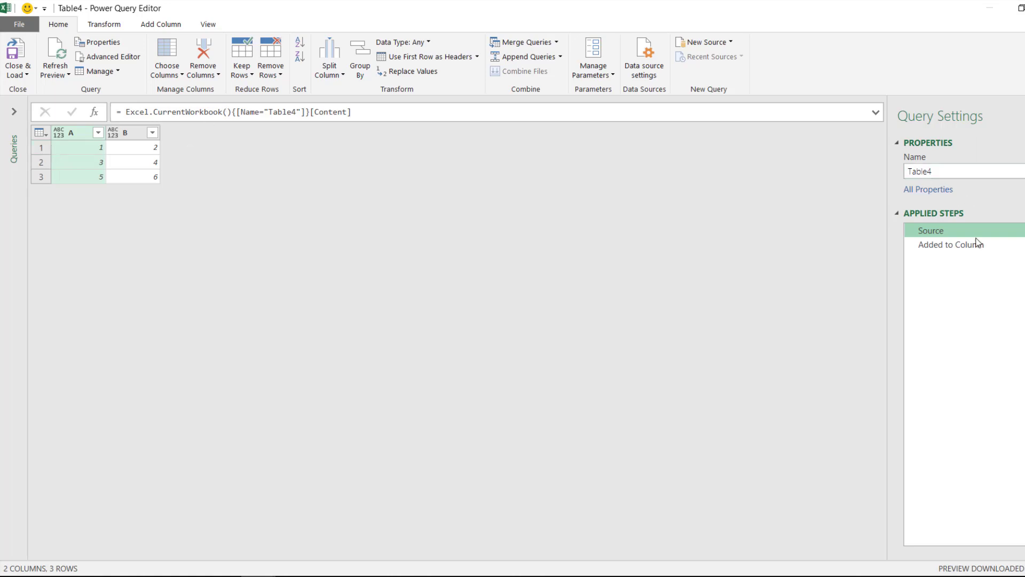
# Show the Added to Column result (position 1) and edit its formula's column name to B
pyautogui.click(952, 243)
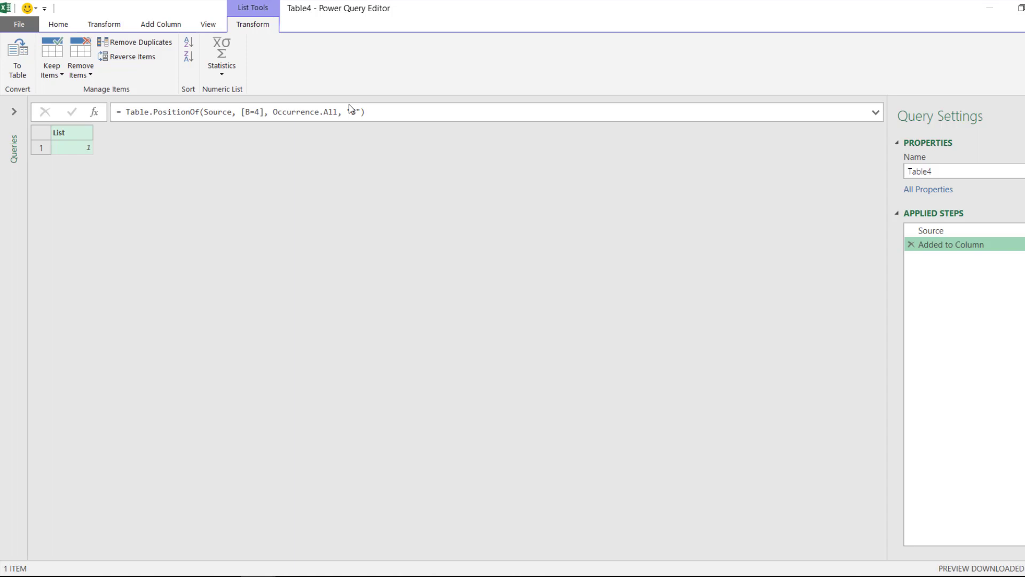
pyautogui.write('B')
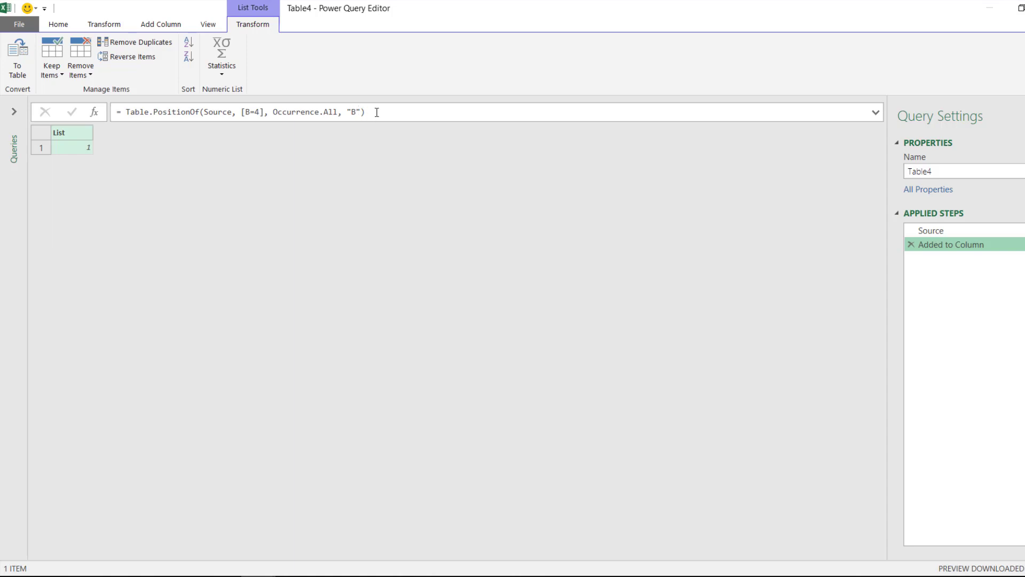
pyautogui.click(265, 112)
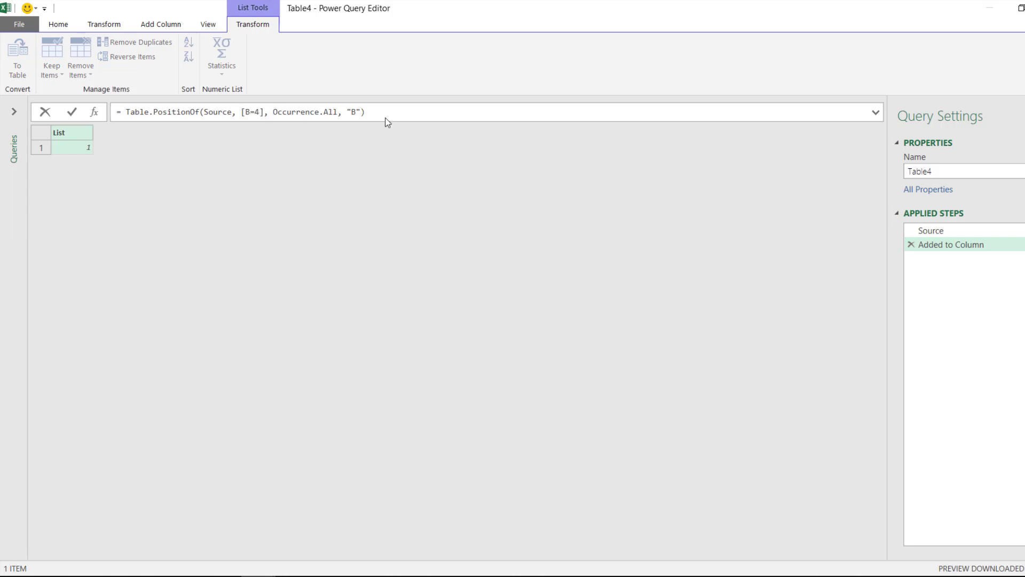
pyautogui.moveTo(938, 237)
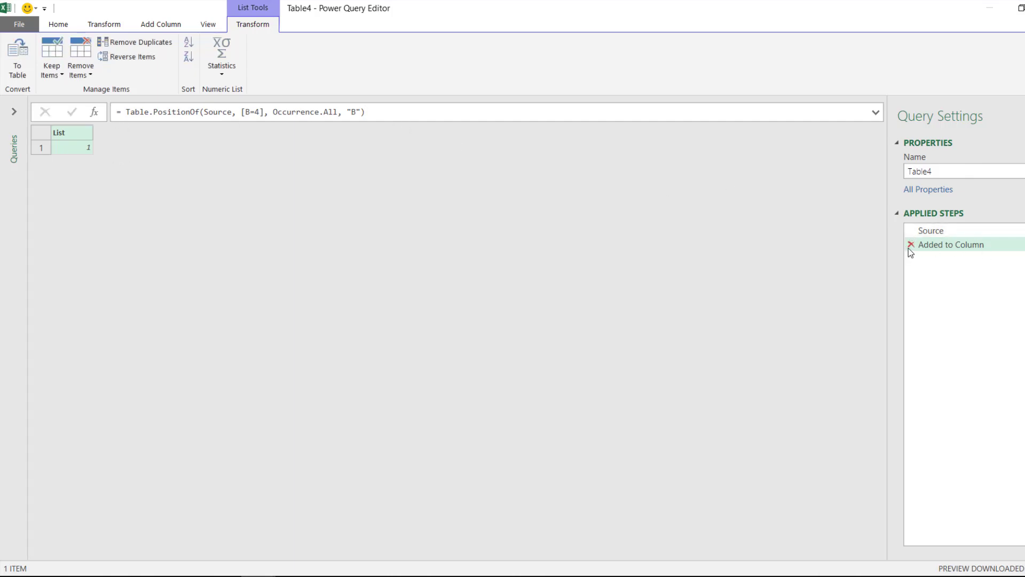
# Delete the Added to Column step and bring up the Notepad formulas for [A=1,B=6]
pyautogui.click(910, 244)
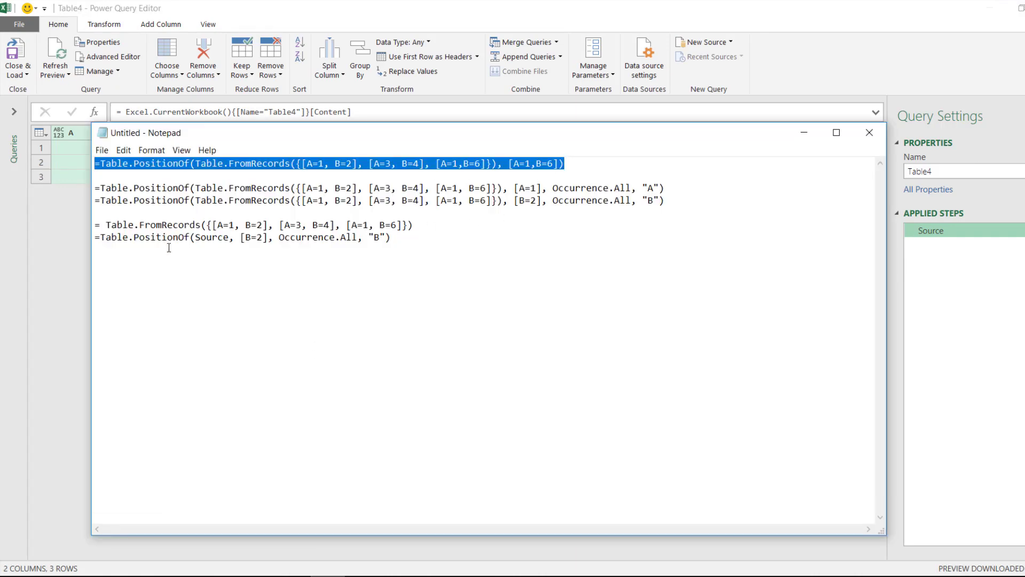
pyautogui.click(870, 133)
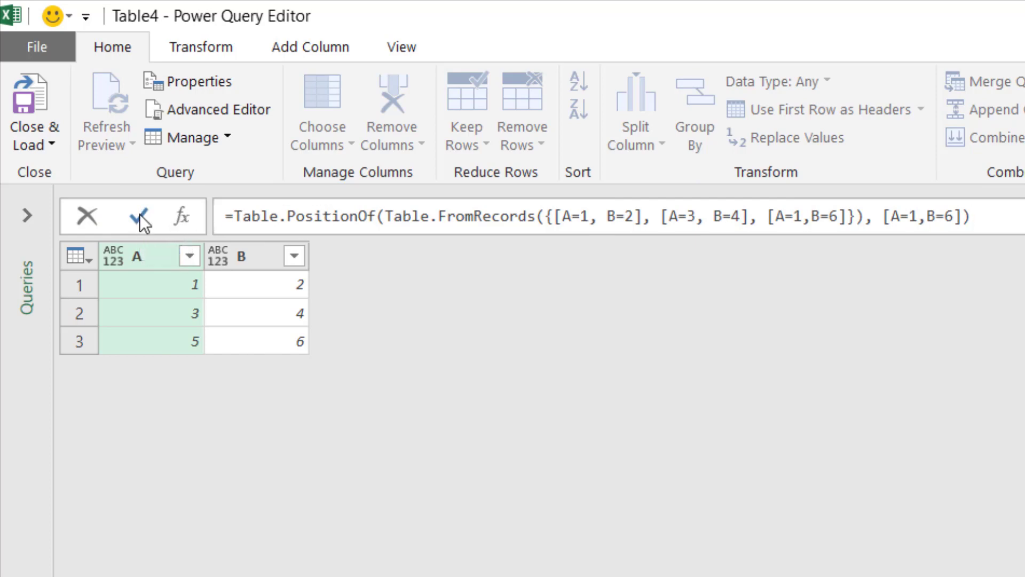
pyautogui.moveTo(141, 216)
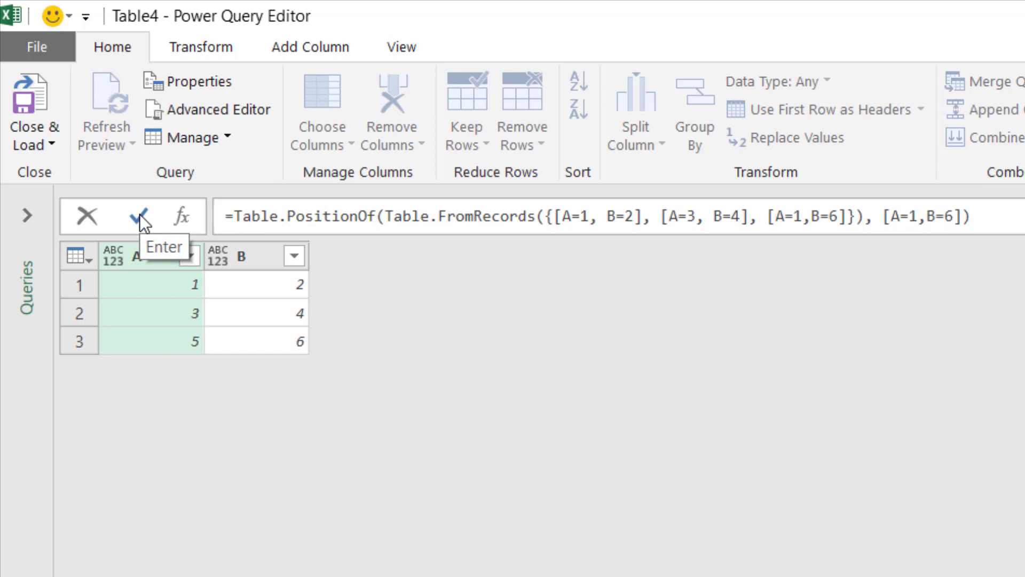
# Evaluate Table.PositionOf for [A=1,B=6] (2), then for [A=3,B=4] returning 1
pyautogui.click(139, 216)
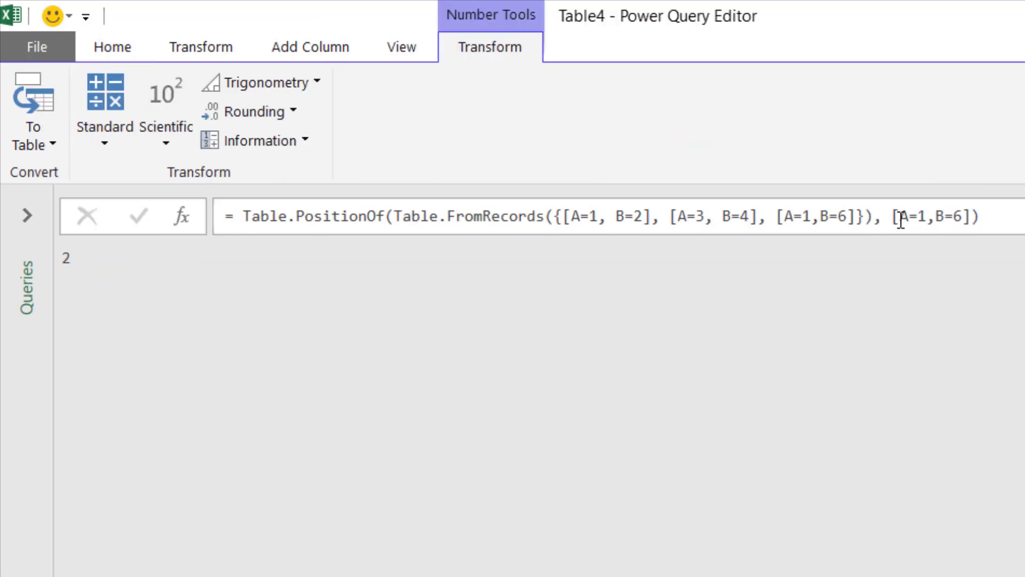
pyautogui.moveTo(607, 202)
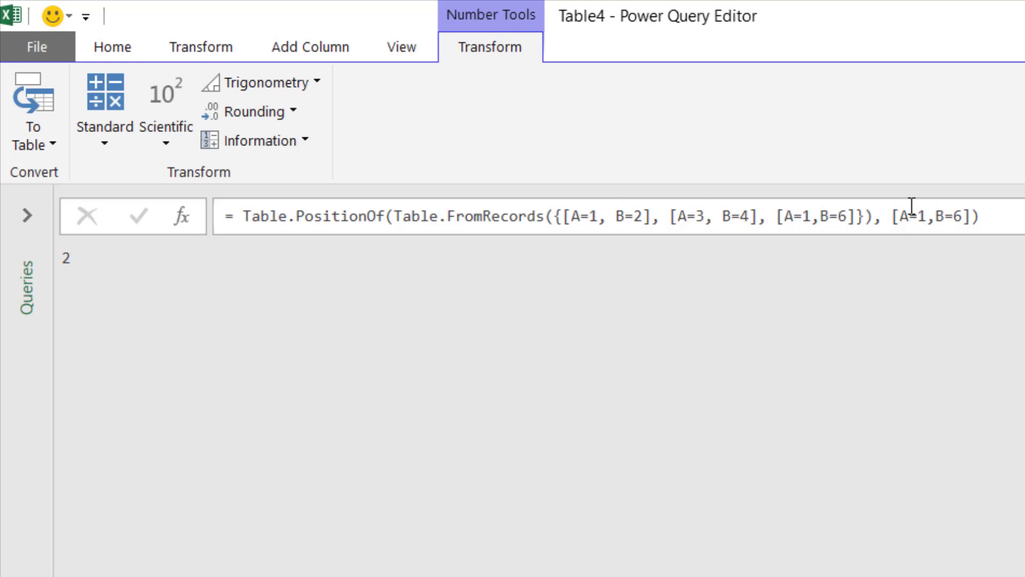
pyautogui.doubleClick(920, 216)
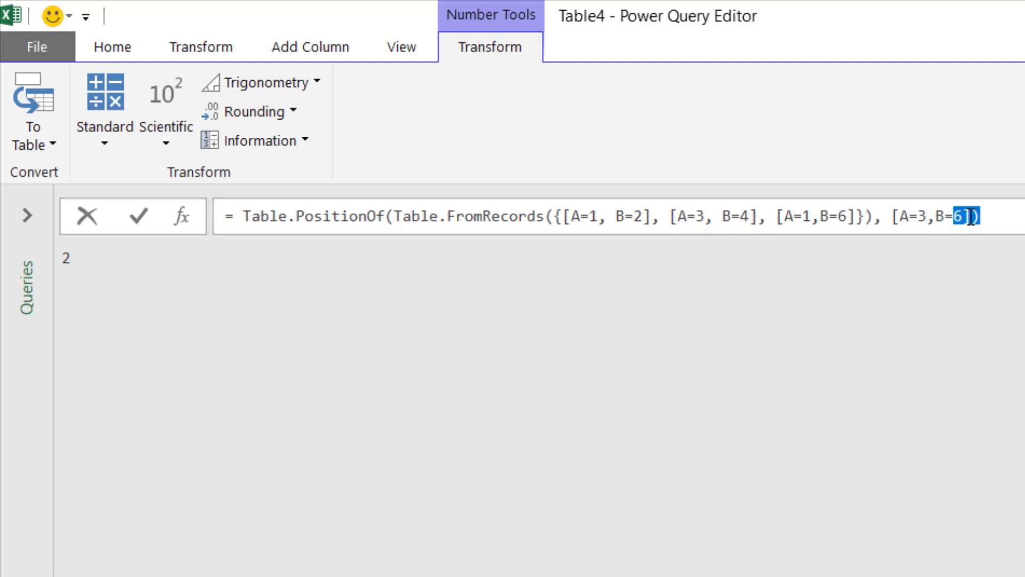
pyautogui.write('4')
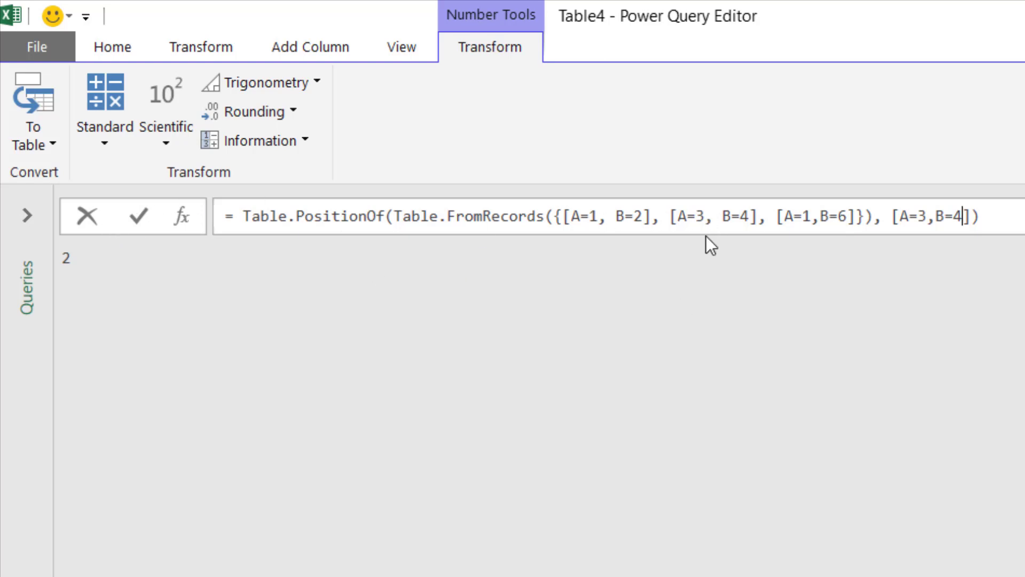
pyautogui.moveTo(736, 215)
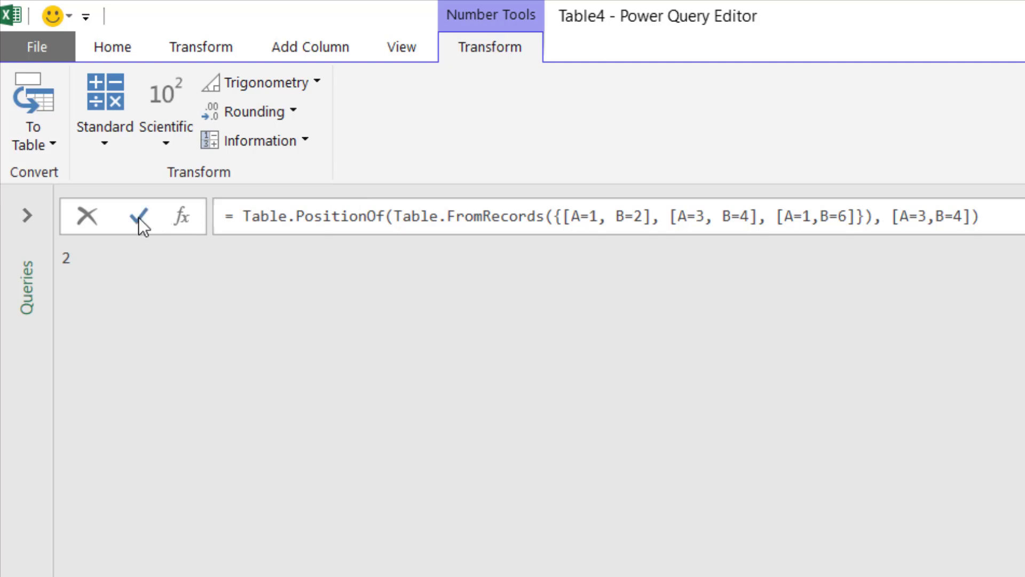
pyautogui.click(138, 217)
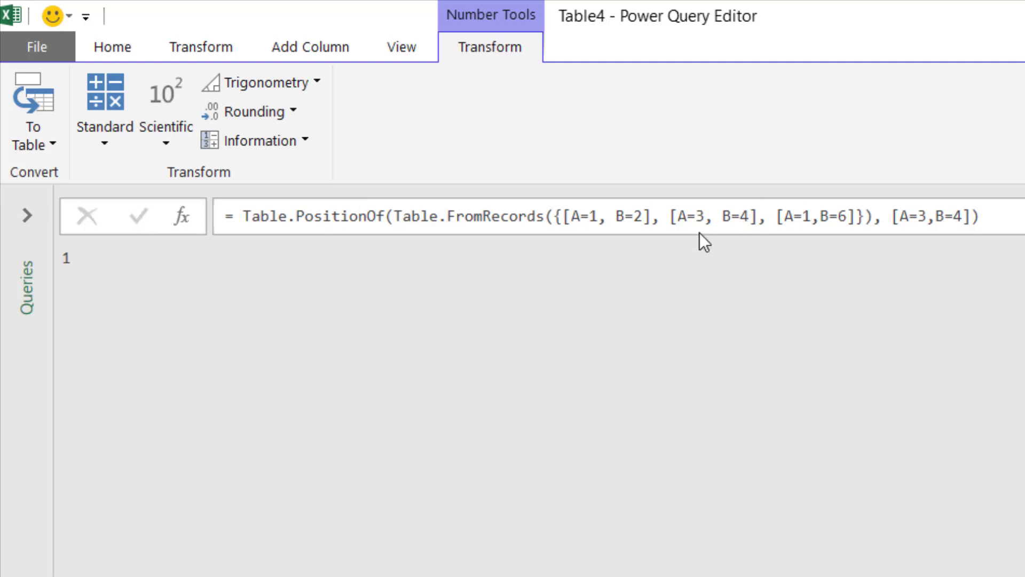
pyautogui.moveTo(291, 237)
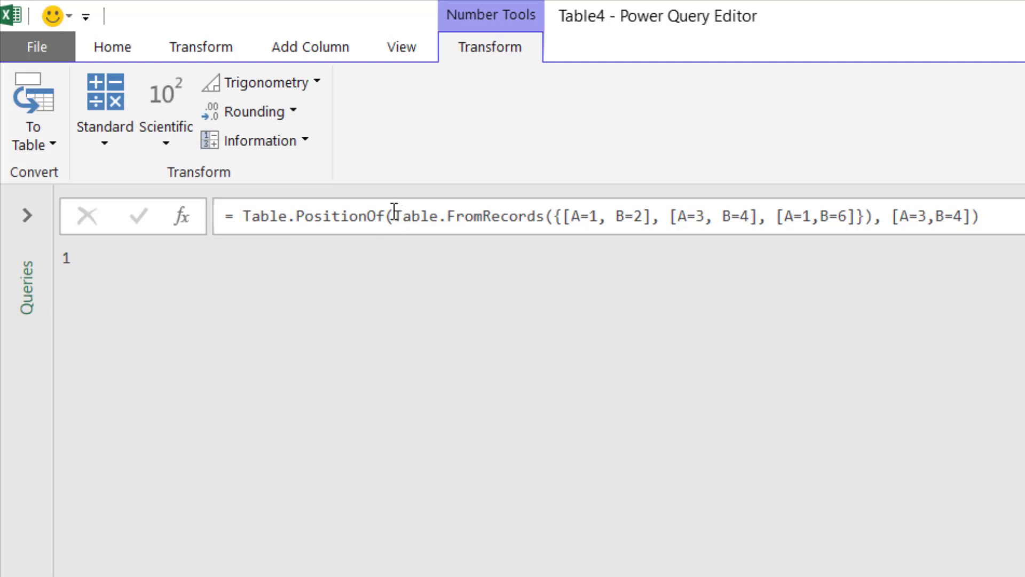
# Review the Table.PositionOf docs from Arguments down to the Examples ([A=3,B=4] = 1, Occurrence.All {0, 2})
pyautogui.tripleClick(589, 216)
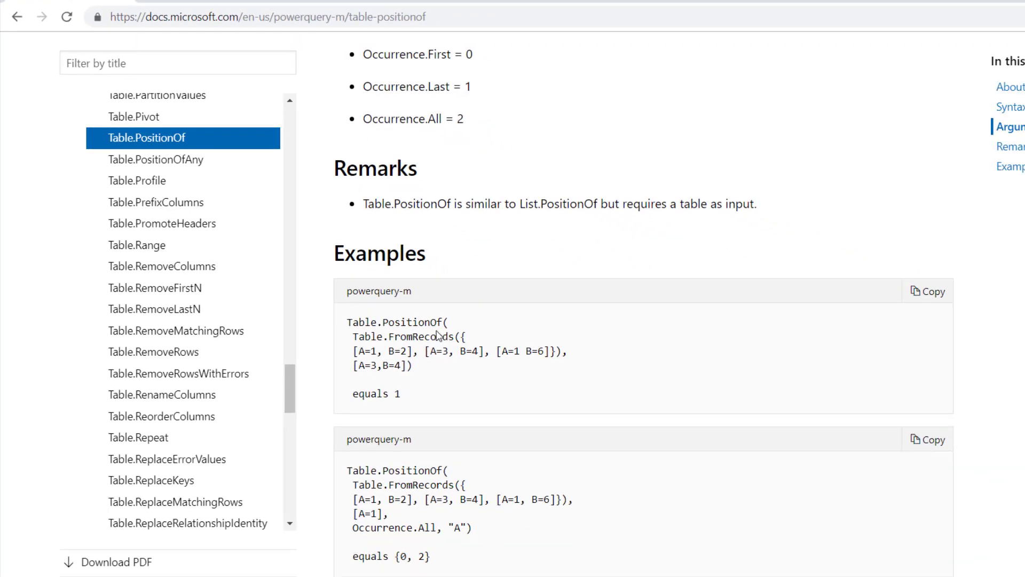
pyautogui.moveTo(419, 317)
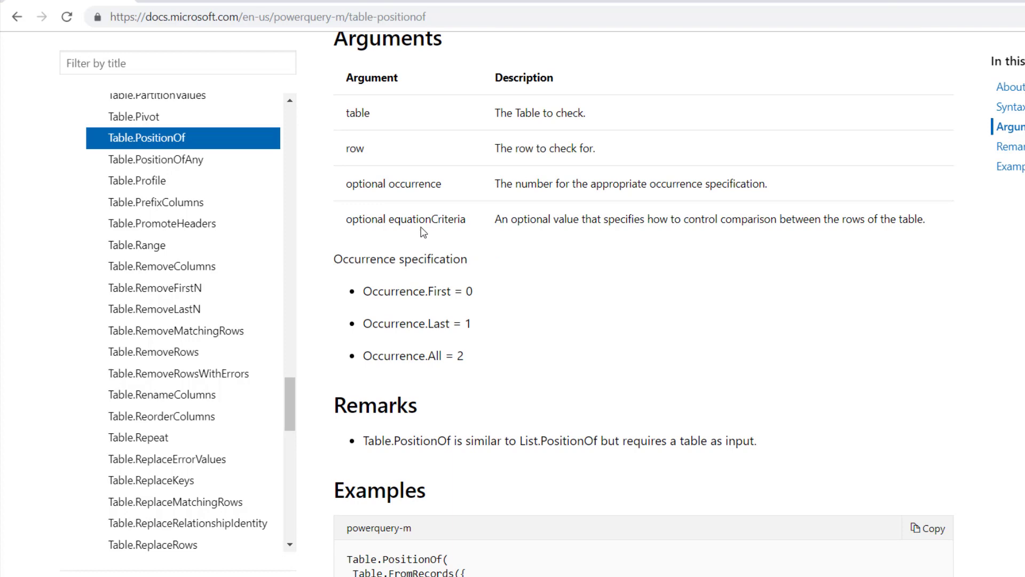
pyautogui.scroll(3)
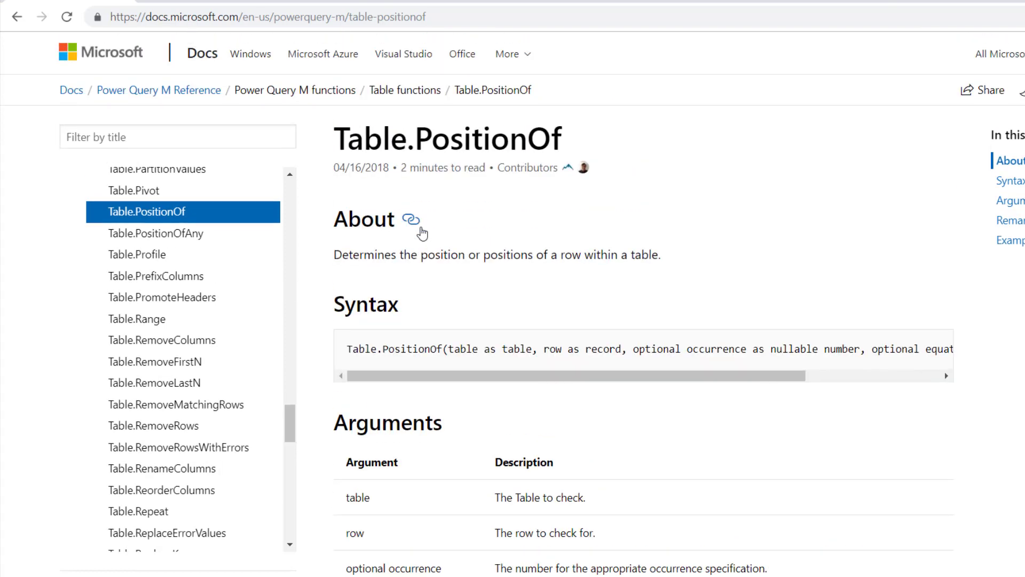
pyautogui.moveTo(371, 161)
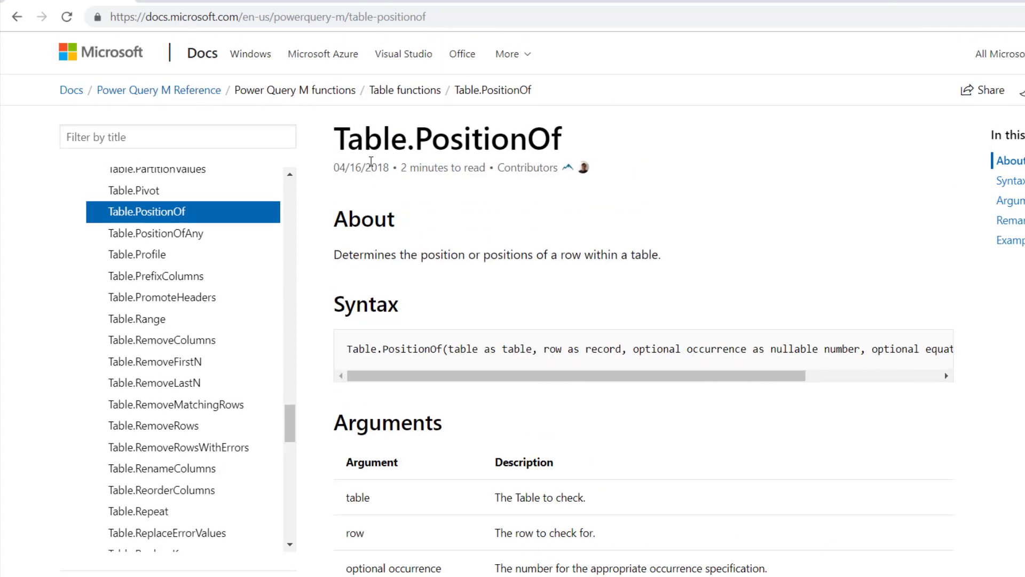
pyautogui.scroll(-3)
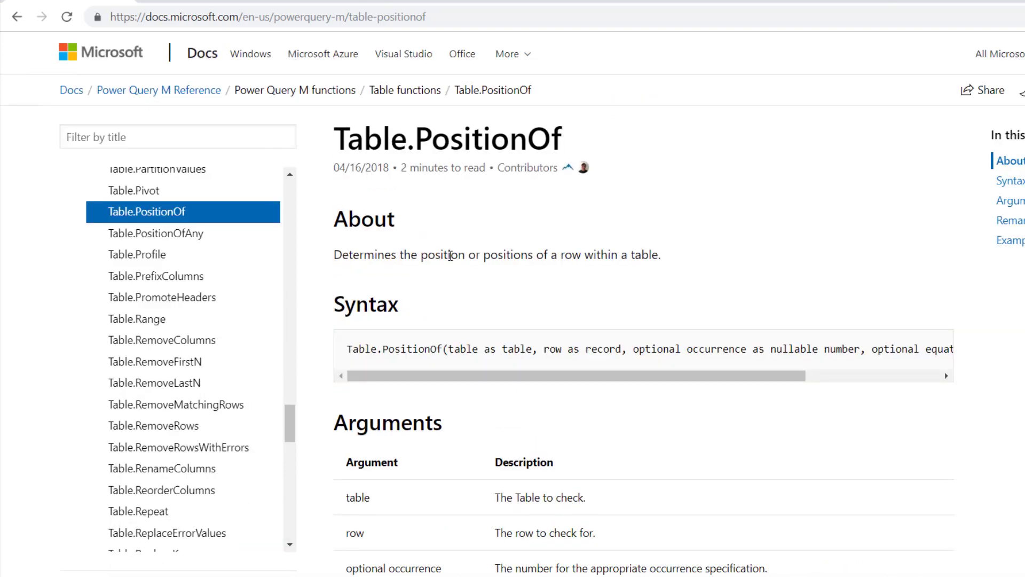
pyautogui.scroll(-3)
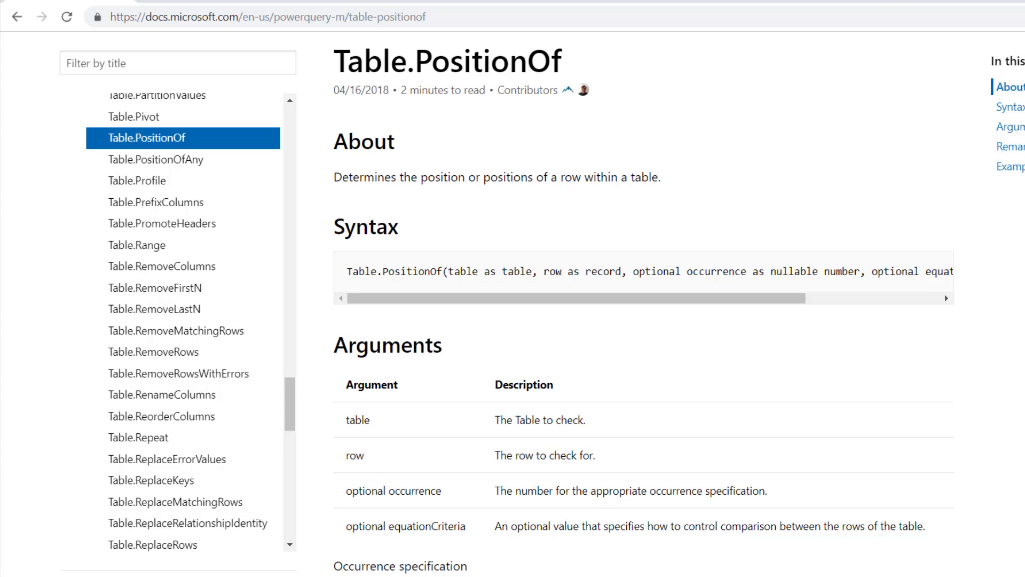
pyautogui.scroll(-3)
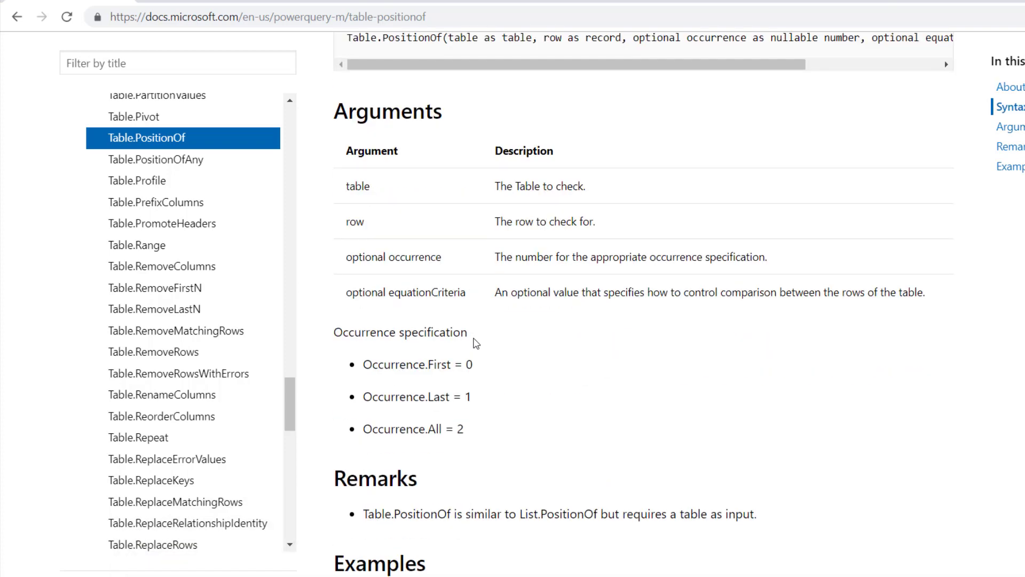
pyautogui.scroll(-3)
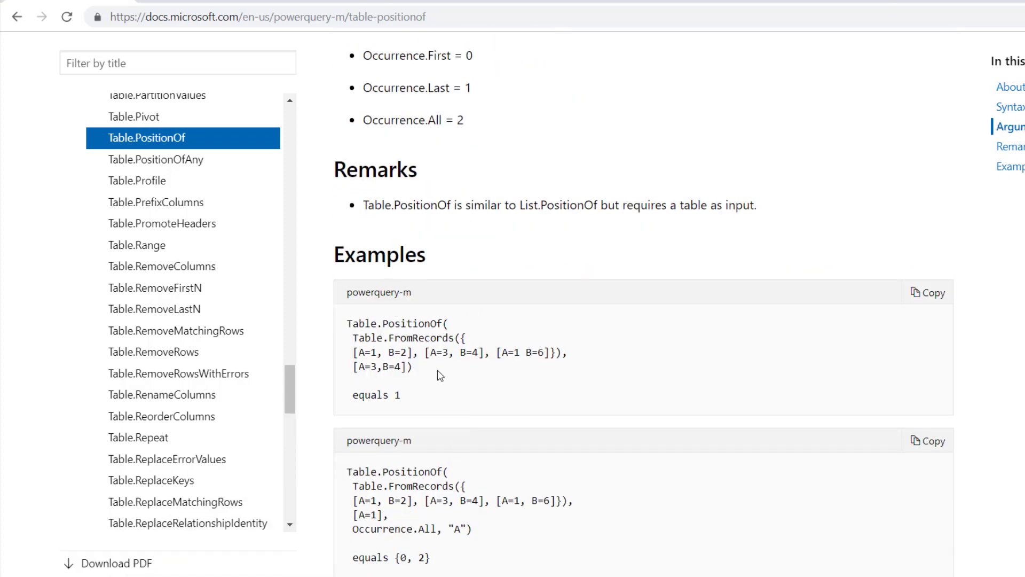
pyautogui.scroll(-3)
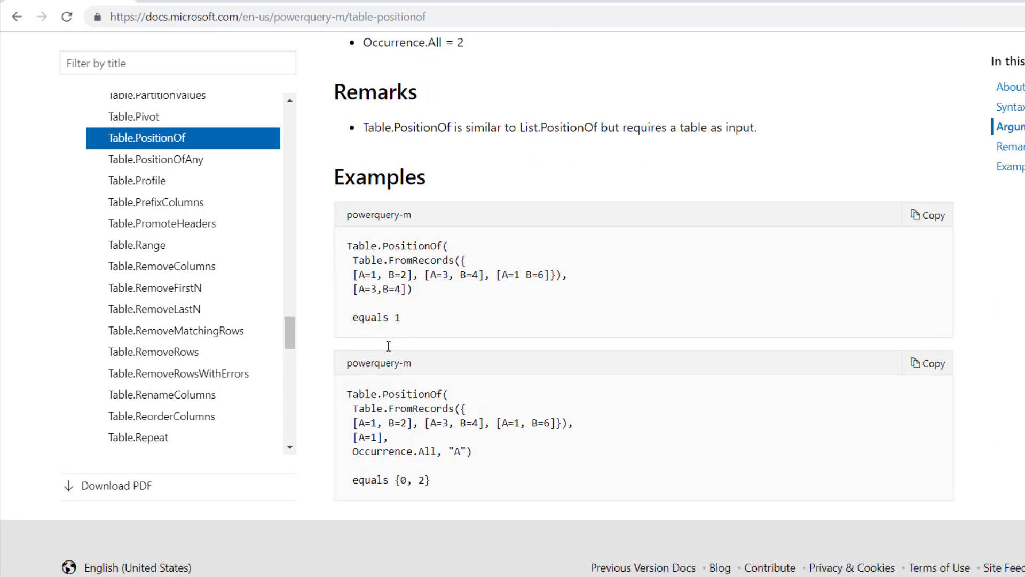